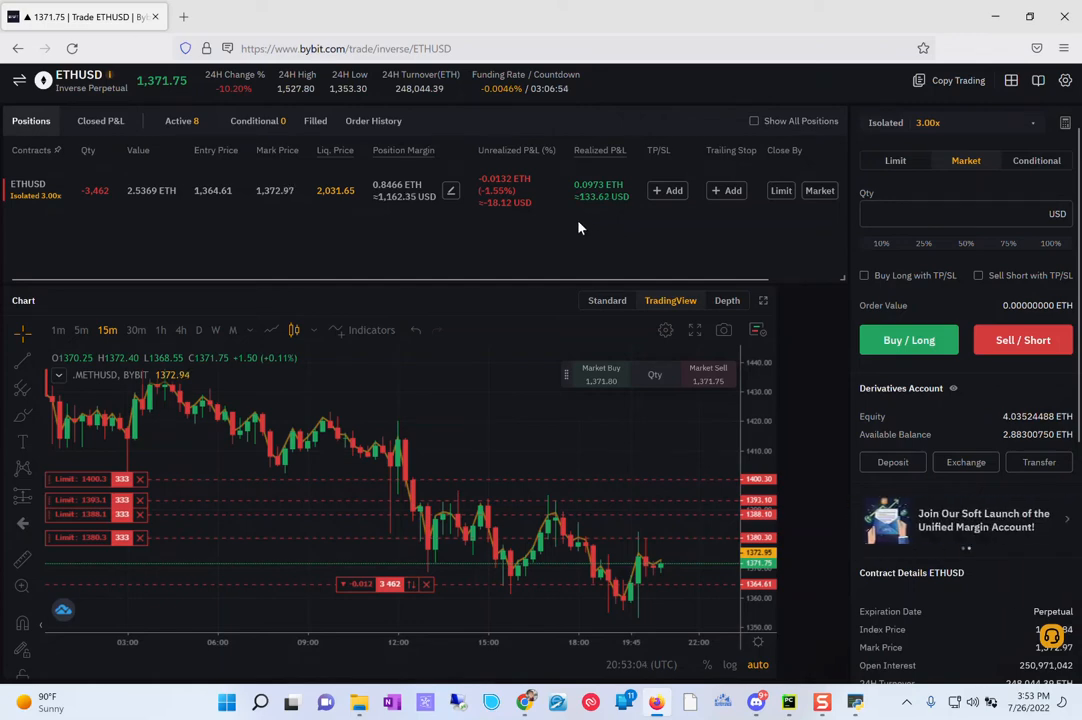
{"action": "mouse_move", "coordinate": [524, 432]}
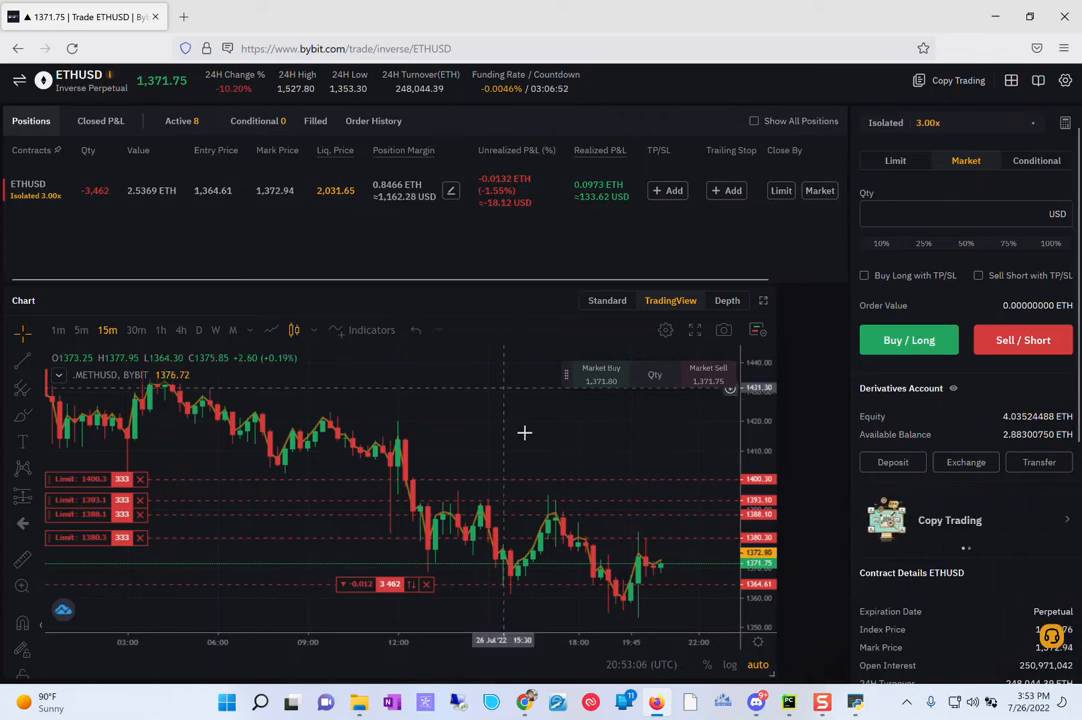
{"action": "mouse_move", "coordinate": [608, 614]}
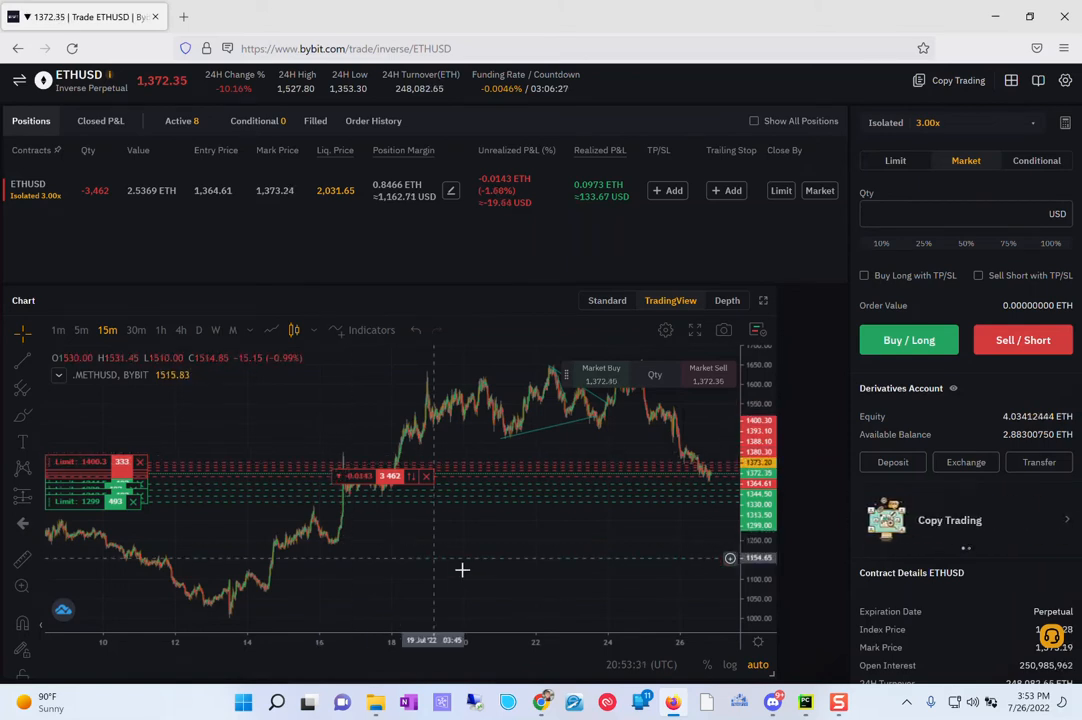
{"action": "mouse_move", "coordinate": [408, 406]}
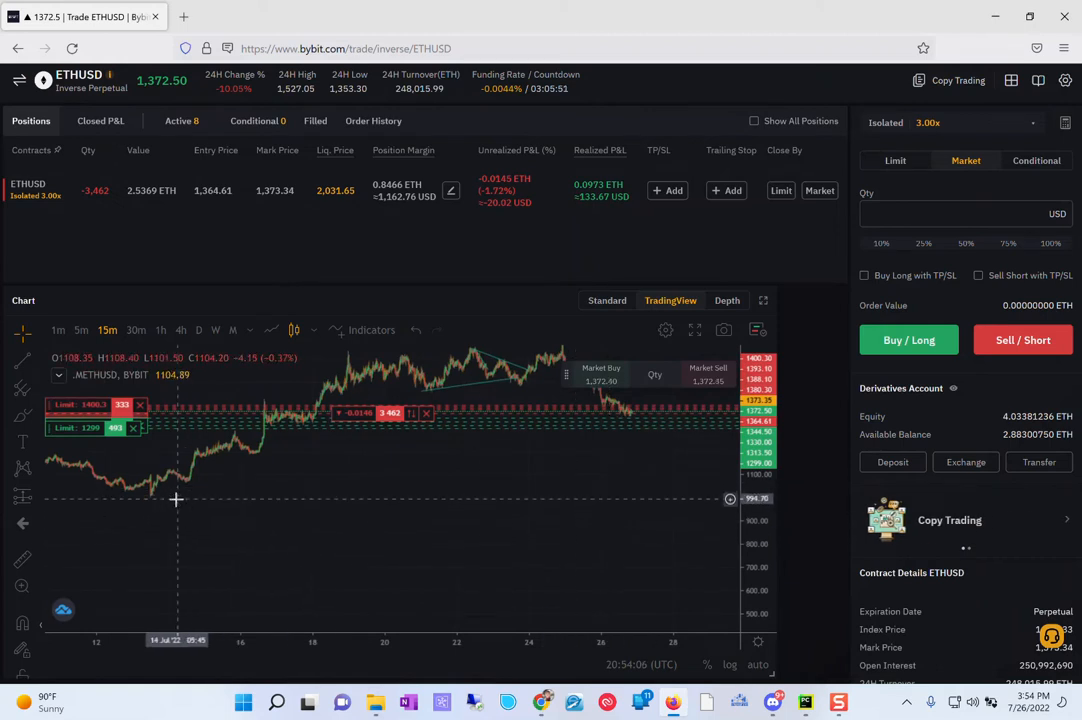
{"action": "mouse_move", "coordinate": [632, 498]}
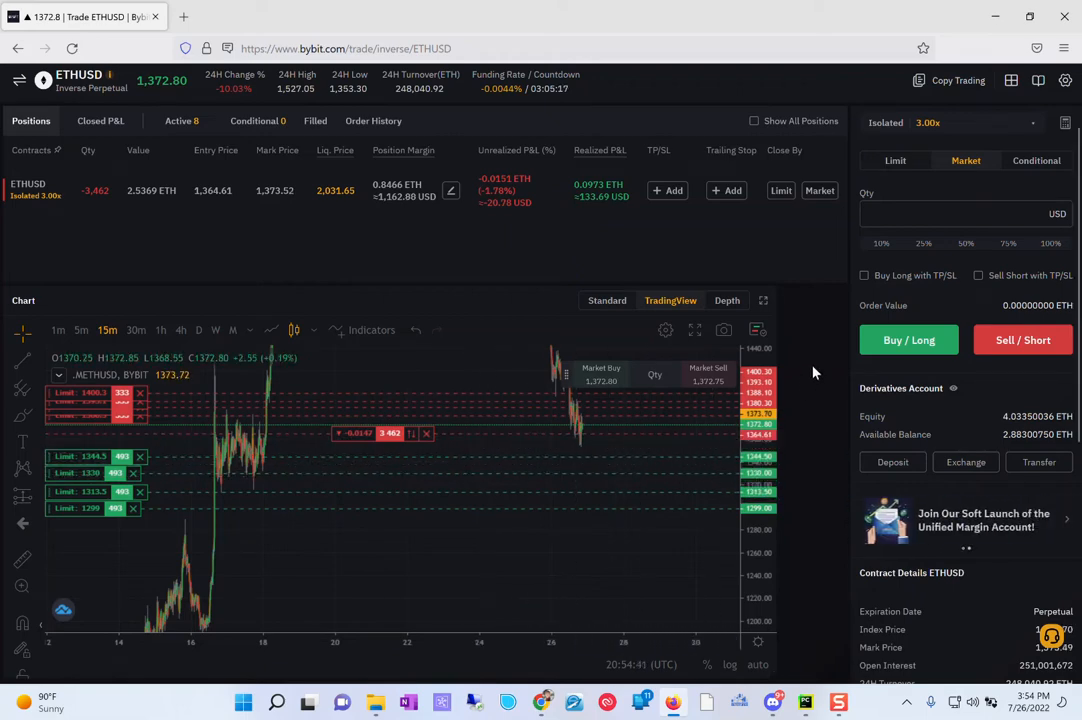
{"action": "mouse_move", "coordinate": [808, 378]}
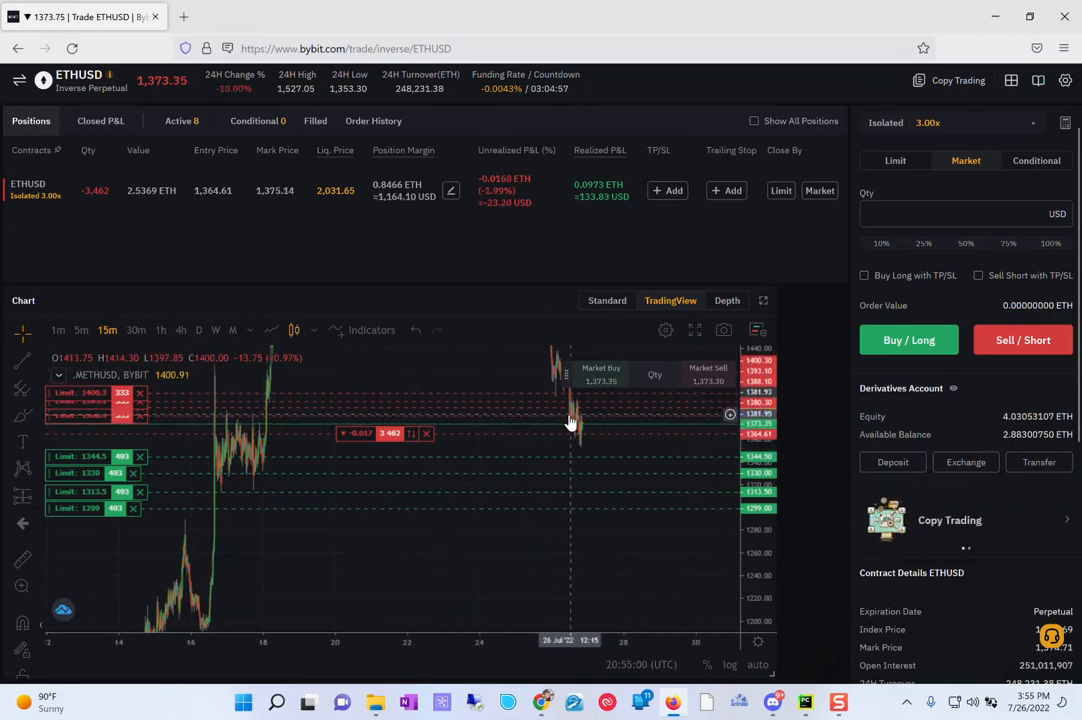
{"action": "mouse_move", "coordinate": [498, 404]}
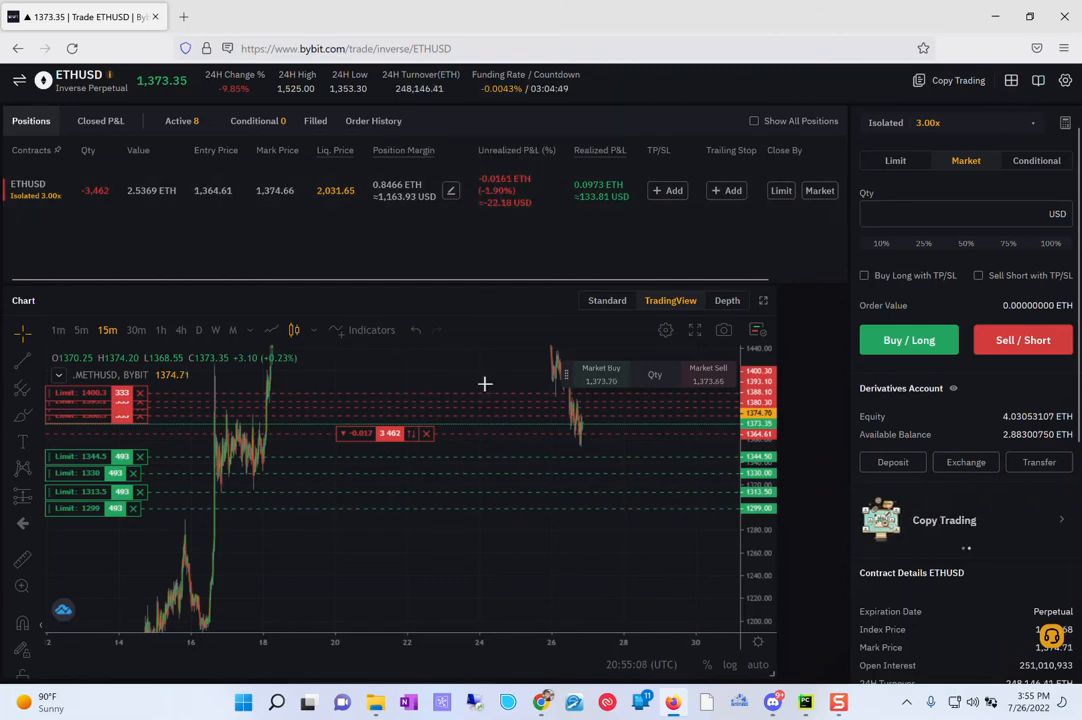
{"action": "mouse_move", "coordinate": [490, 448]}
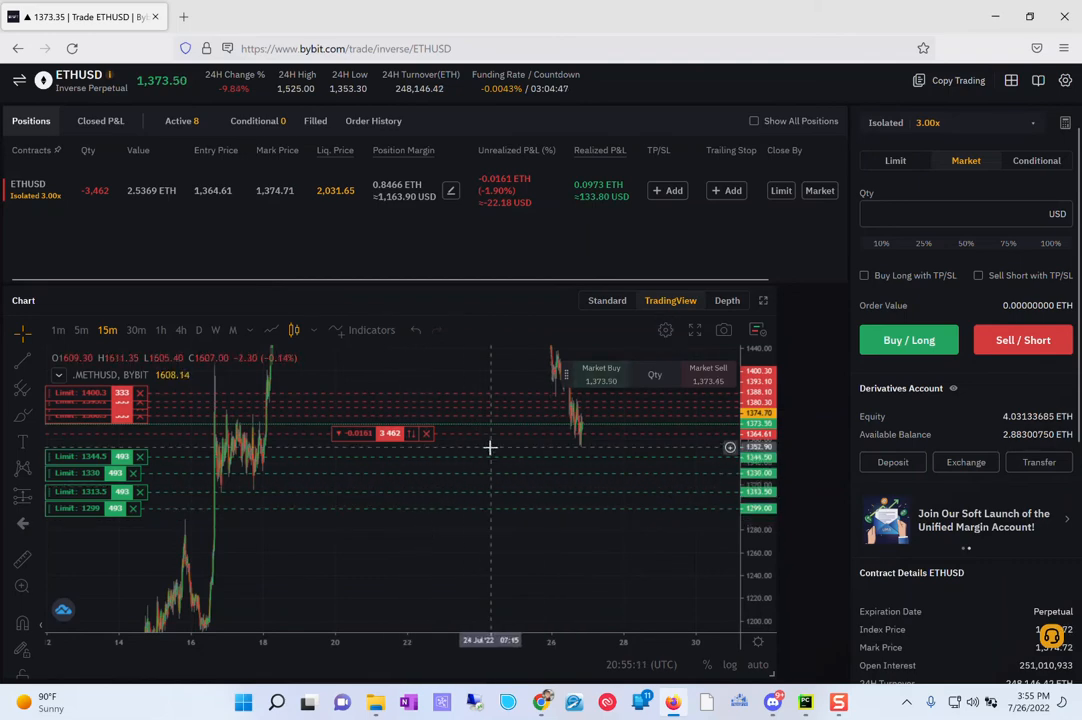